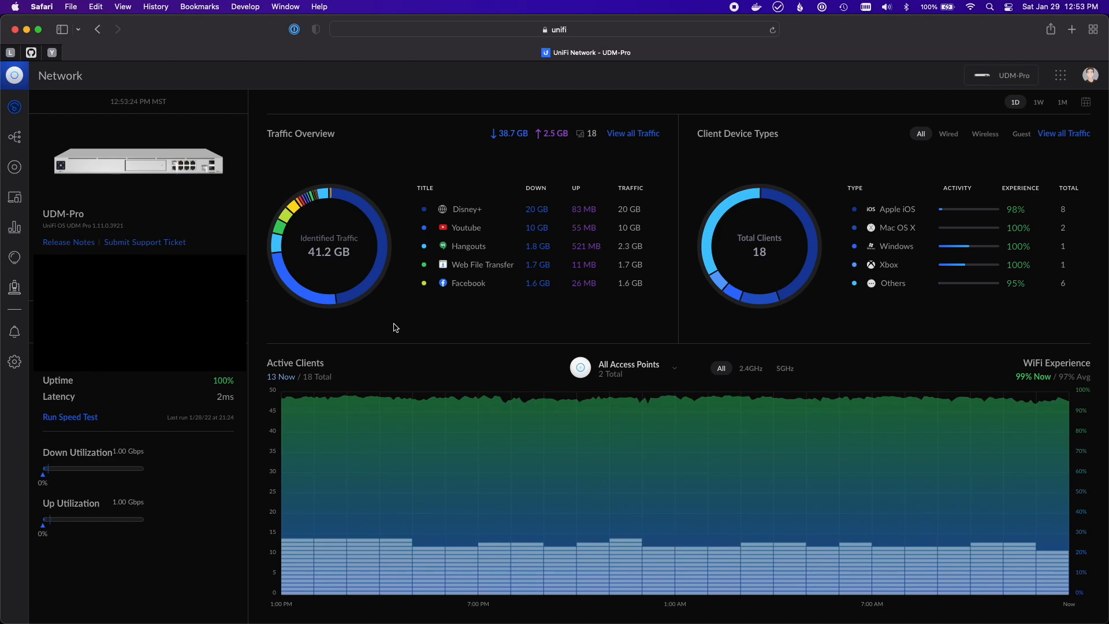
- Show the topology map, then the WiFi Scan page with 2.4 and 5 GHz channel interference
{"action": "left_click", "coordinate": [14, 136]}
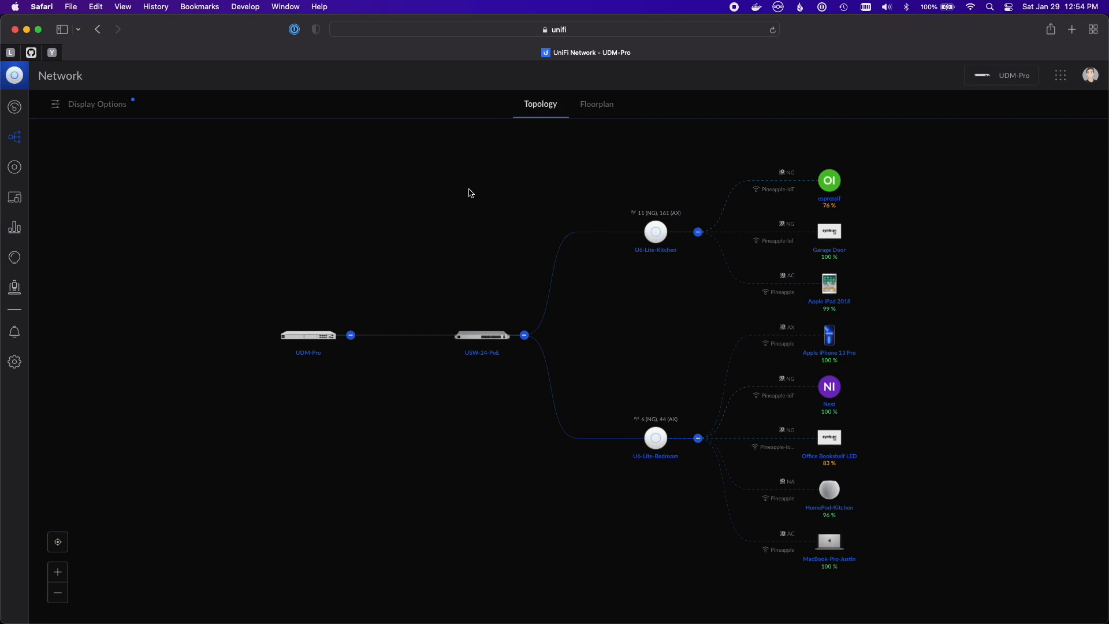
{"action": "left_click", "coordinate": [14, 258]}
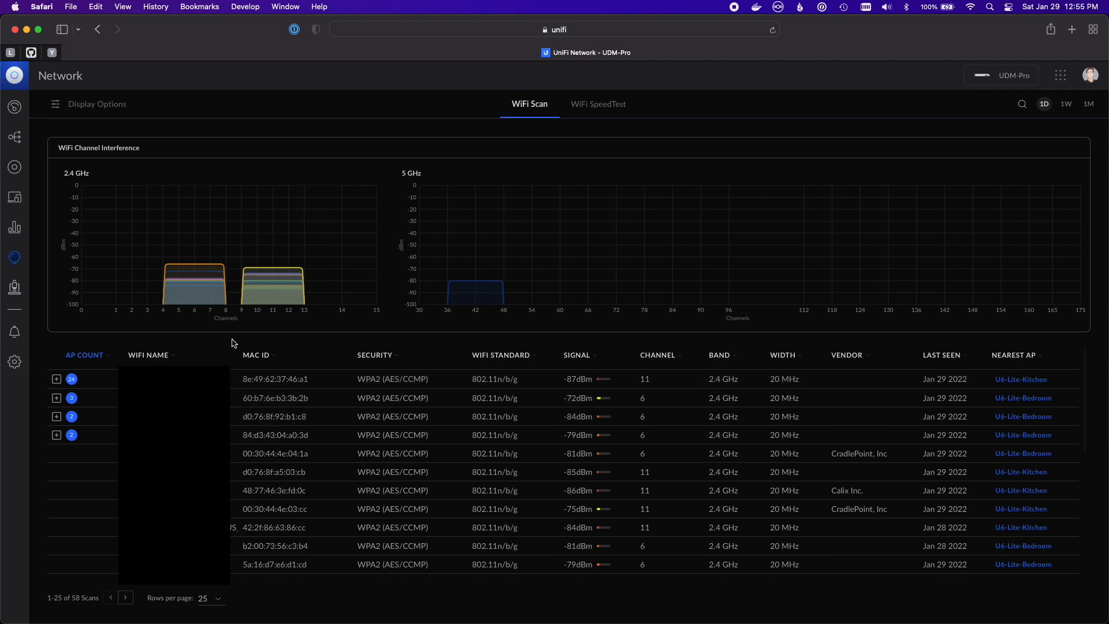
{"action": "mouse_move", "coordinate": [14, 287]}
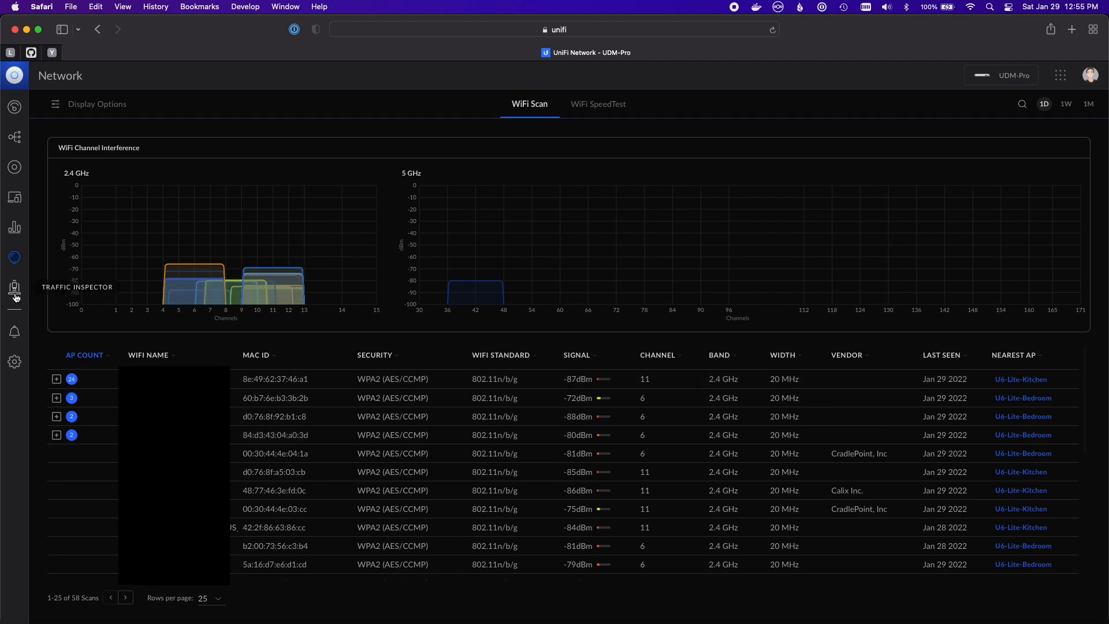
- Show the Traffic Inspector event timeline with its traffic and threat entries
{"action": "left_click", "coordinate": [14, 288]}
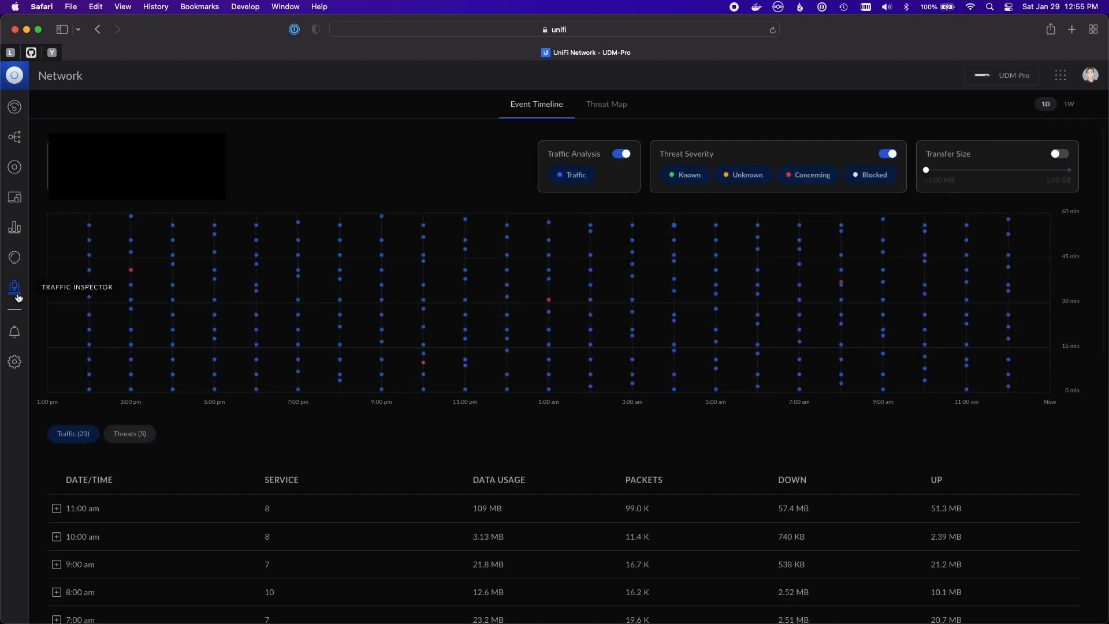